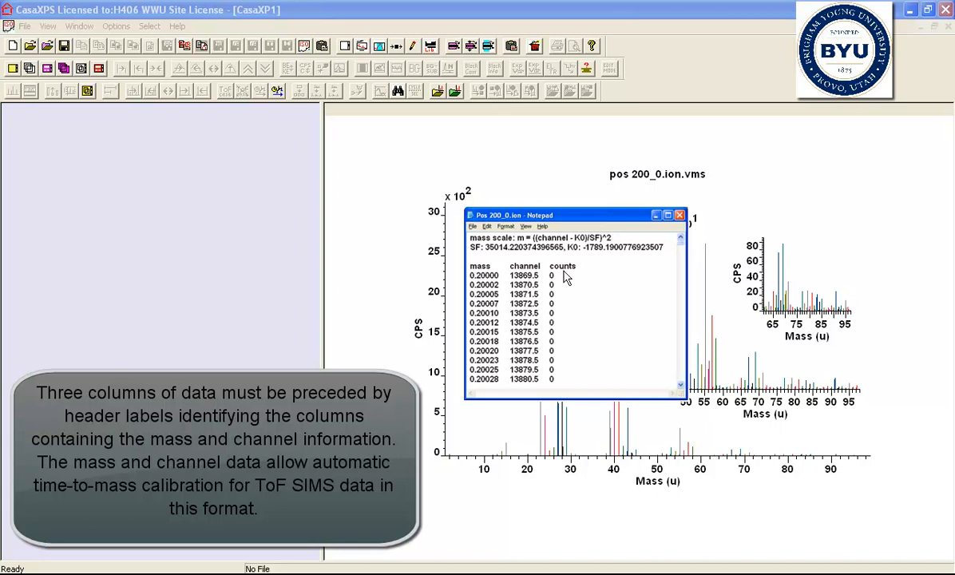
pyautogui.moveTo(543, 280)
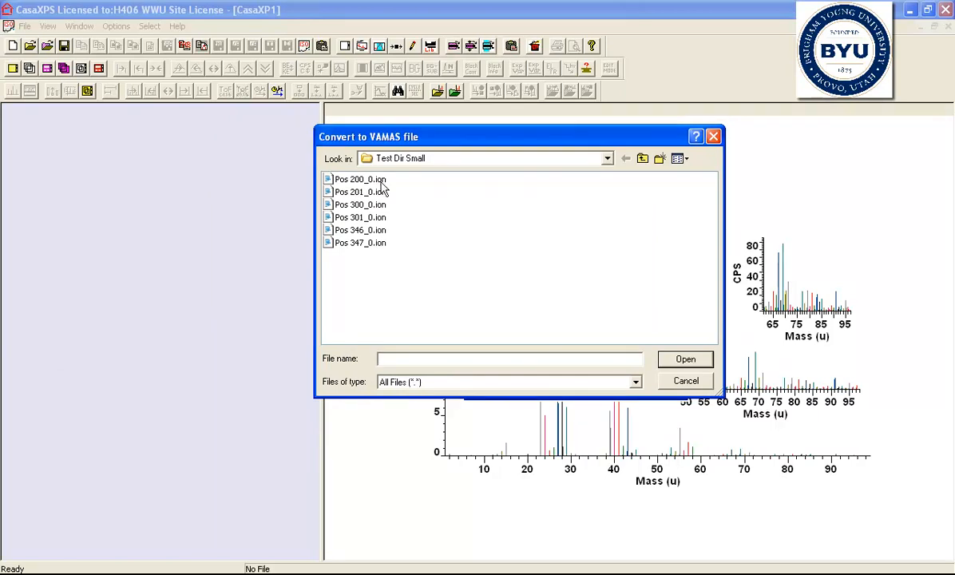
# Choose Pos 200_0.ion in Test Dir Small and convert it to a VAMAS file
pyautogui.click(359, 179)
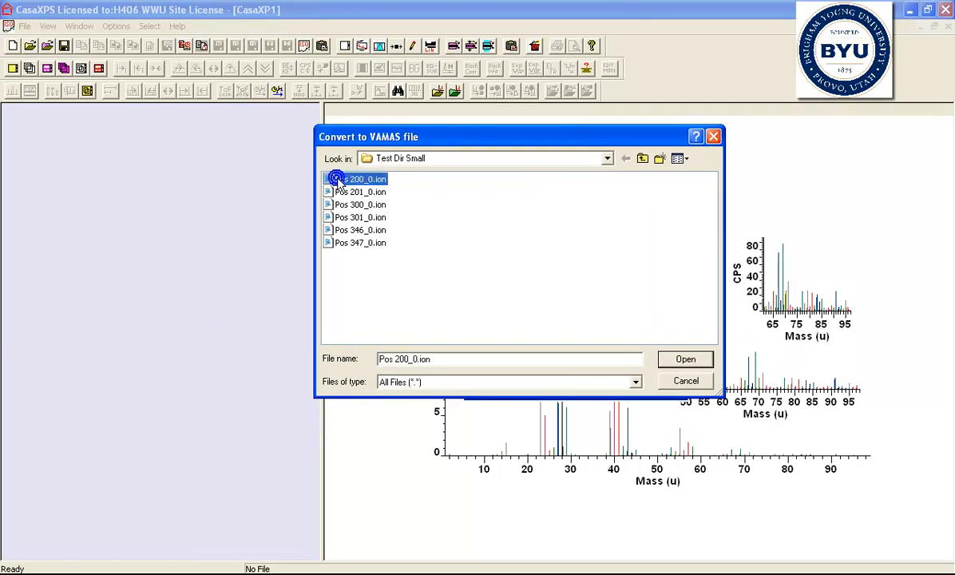
pyautogui.rightClick(358, 179)
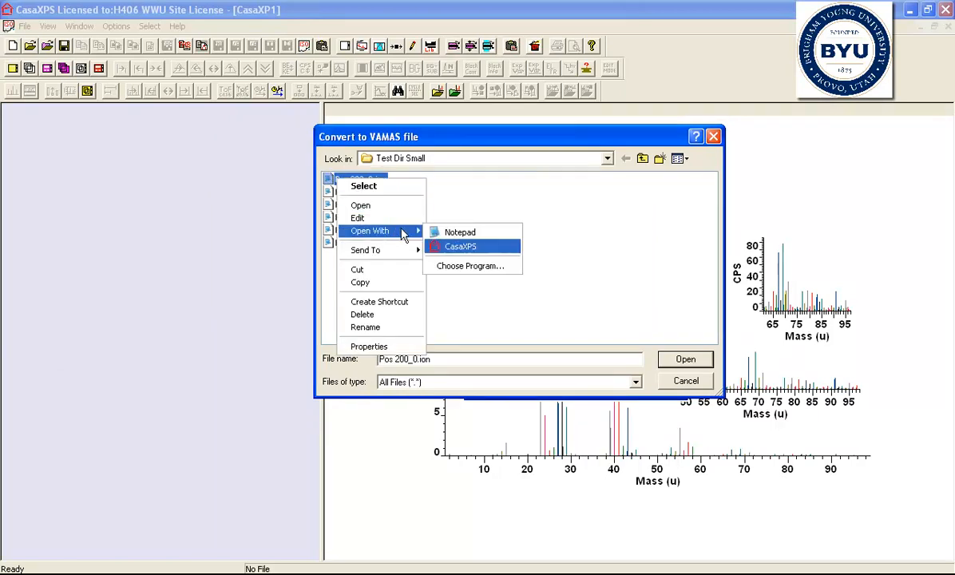
pyautogui.click(459, 232)
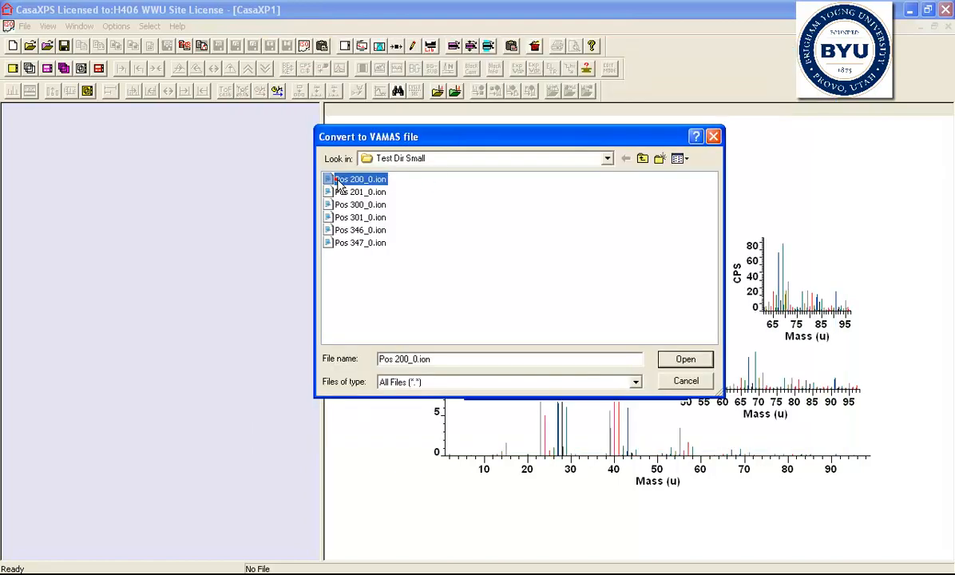
pyautogui.click(683, 357)
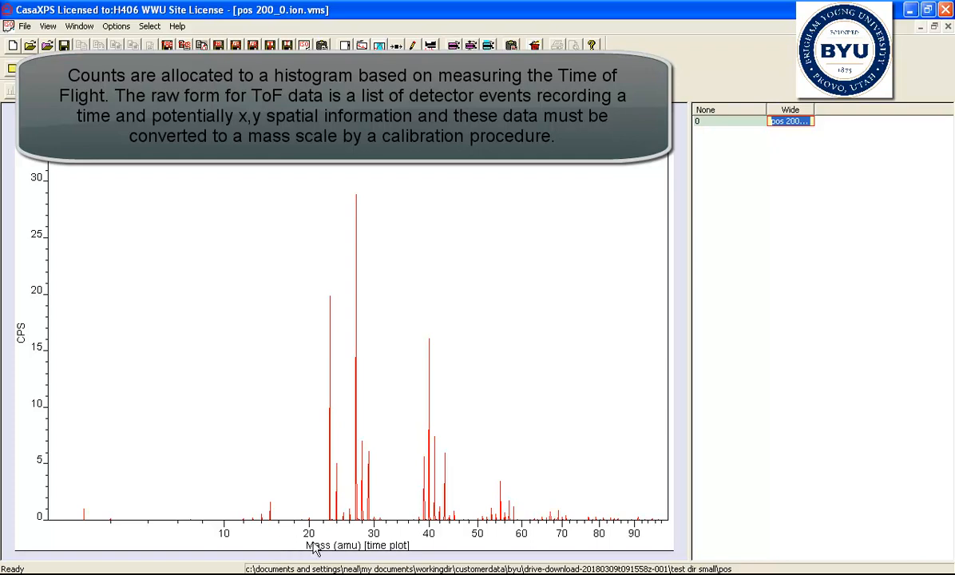
pyautogui.moveTo(221, 543)
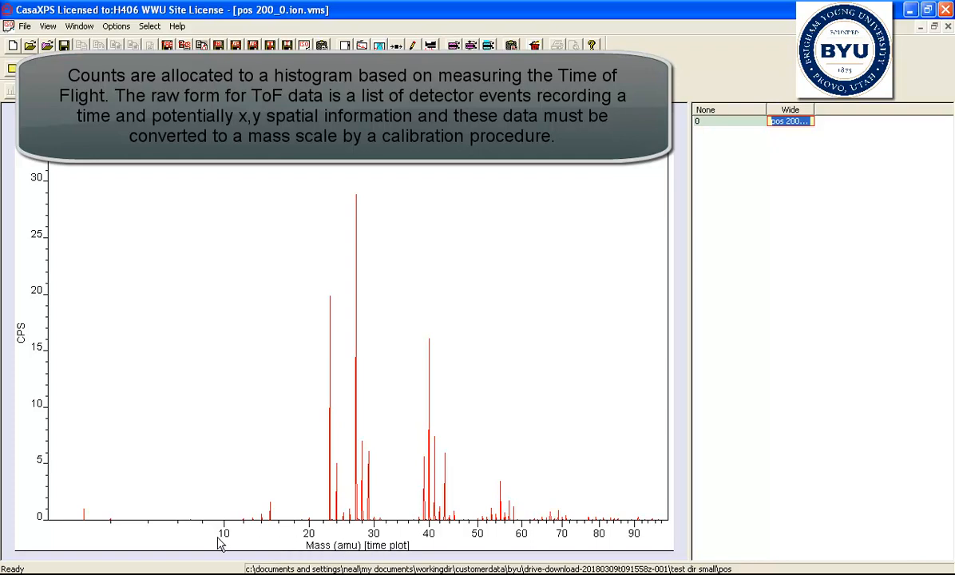
pyautogui.moveTo(444, 540)
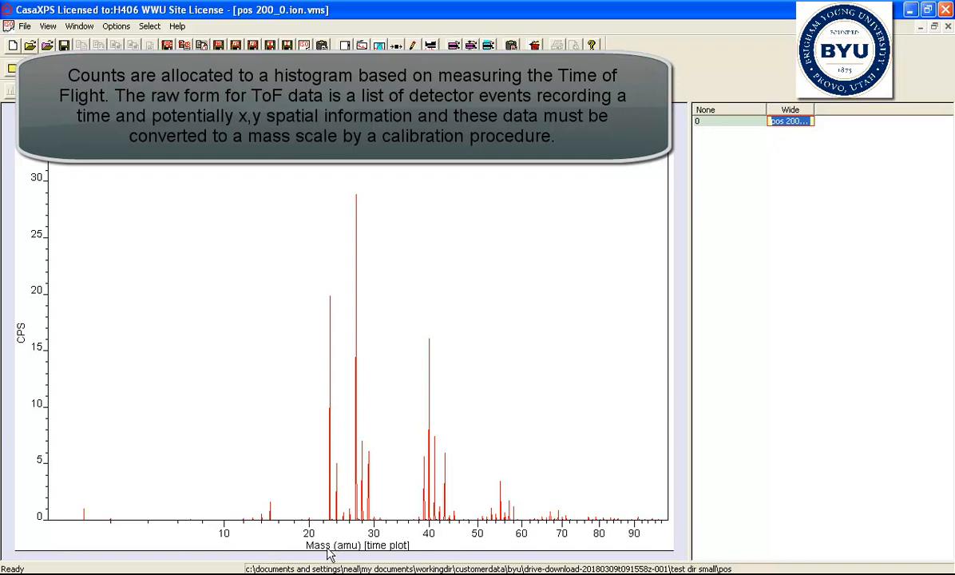
pyautogui.moveTo(377, 554)
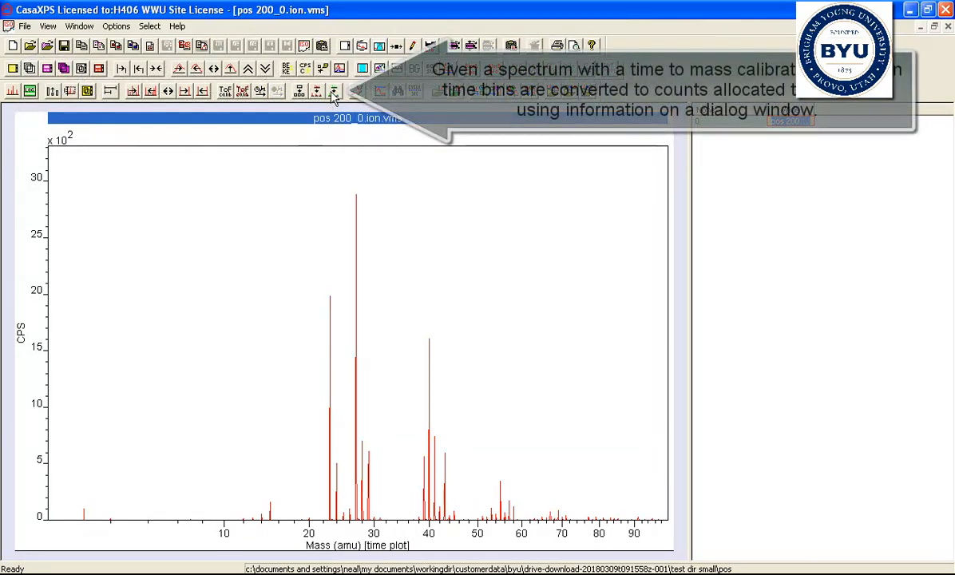
# Split the spectrum into unit-mass AMU blocks with Delta Mass Factor 250 and zero offset
pyautogui.click(332, 90)
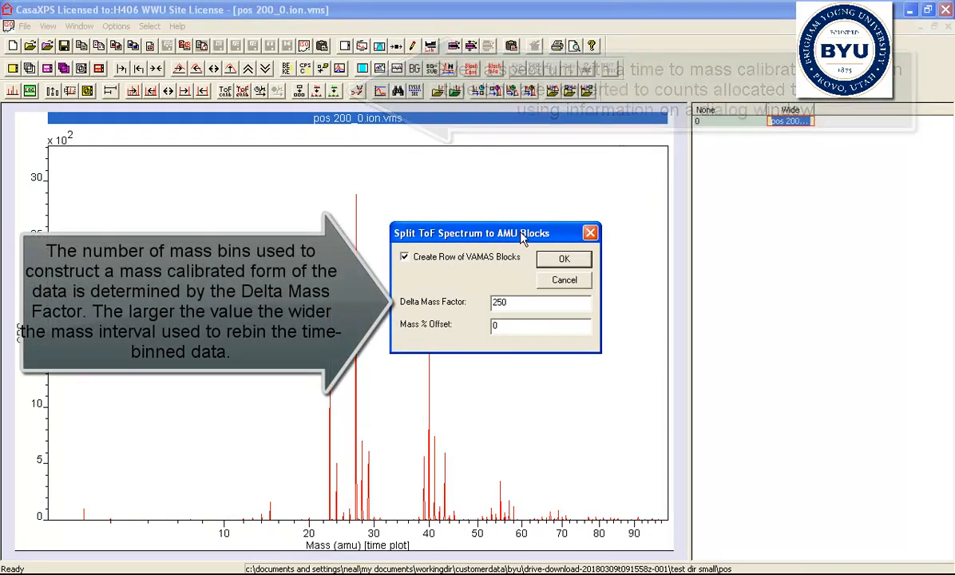
pyautogui.click(563, 259)
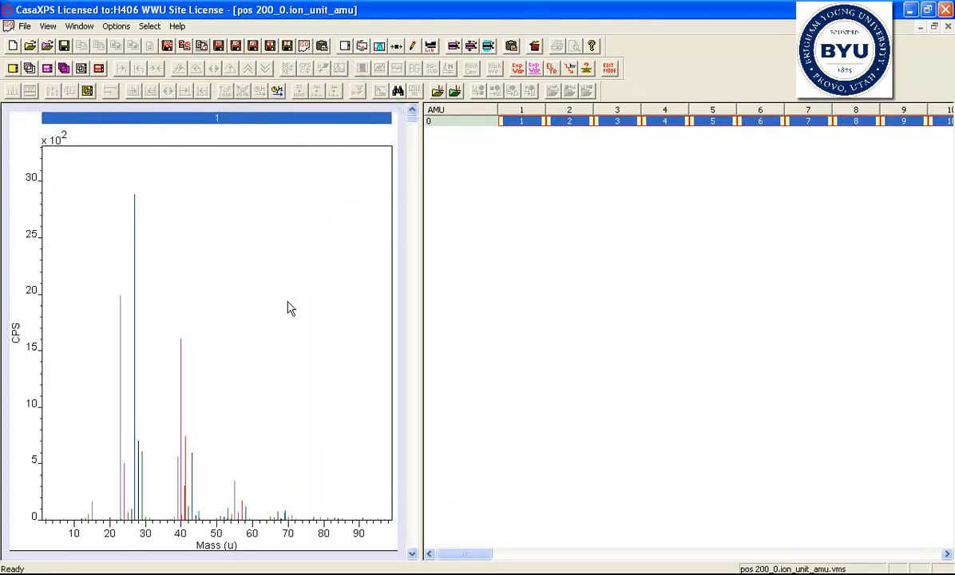
pyautogui.moveTo(663, 303)
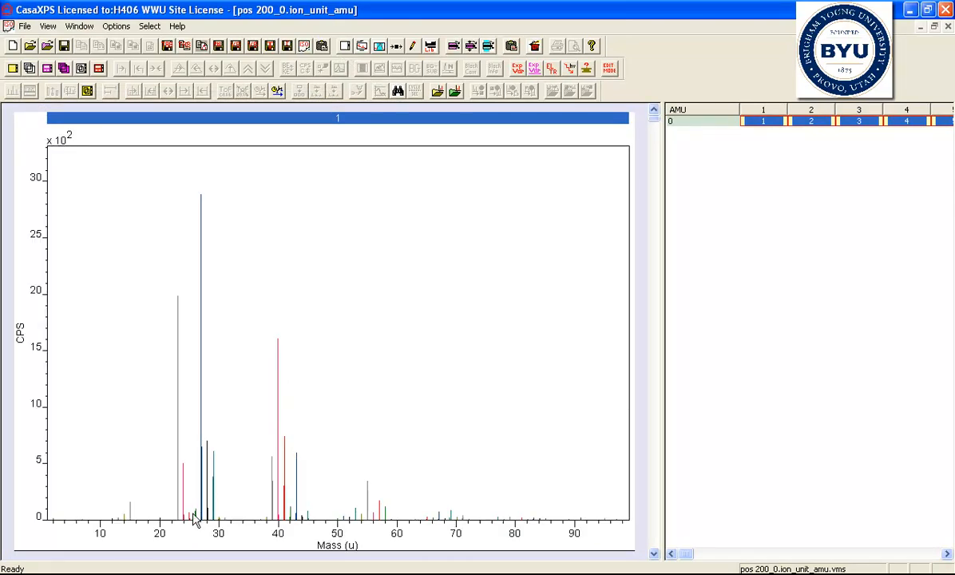
pyautogui.moveTo(95, 535)
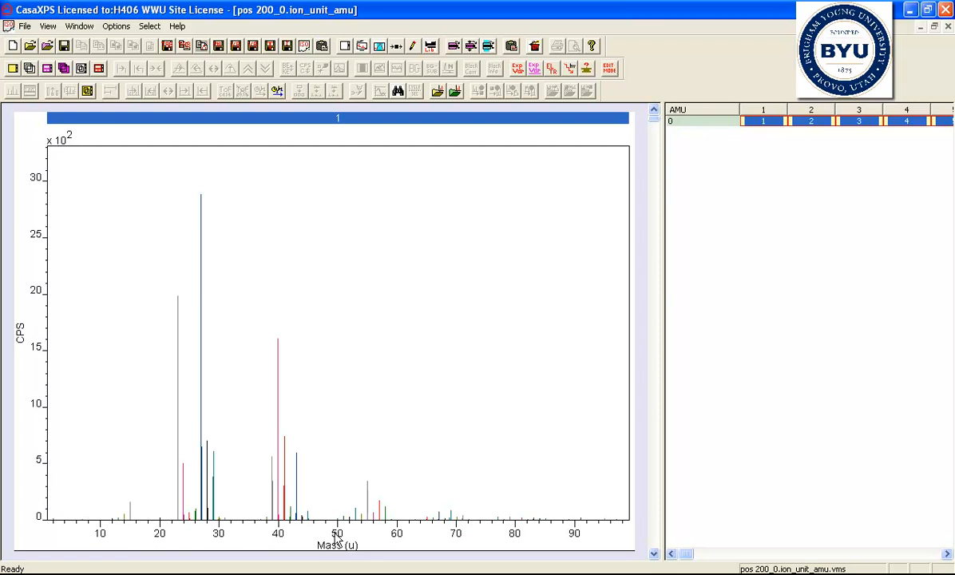
pyautogui.moveTo(301, 476)
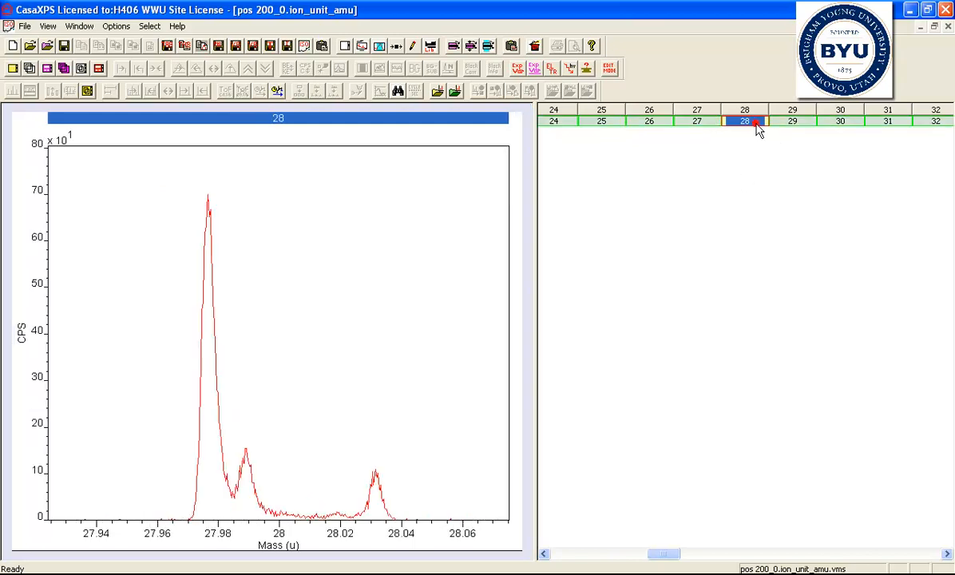
pyautogui.moveTo(358, 307)
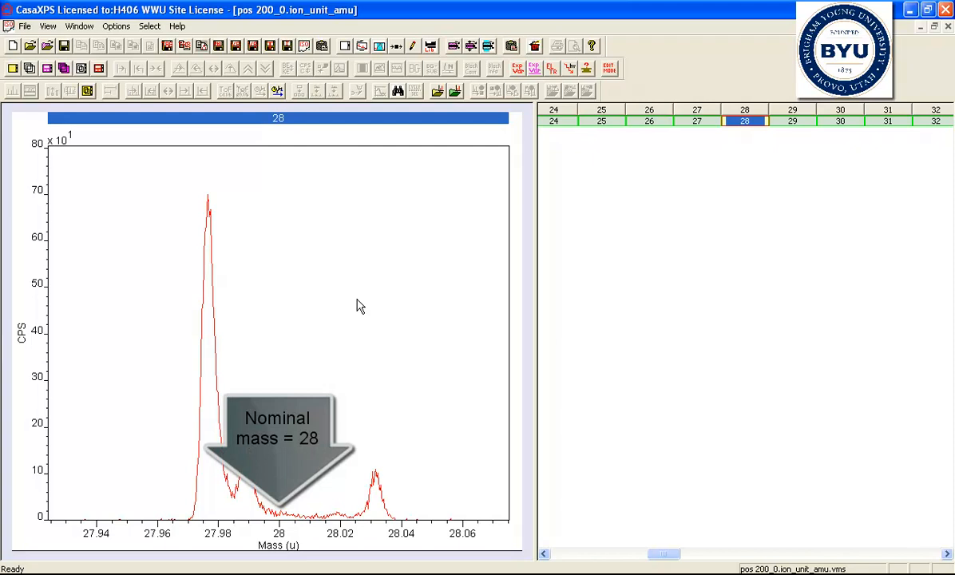
pyautogui.moveTo(323, 330)
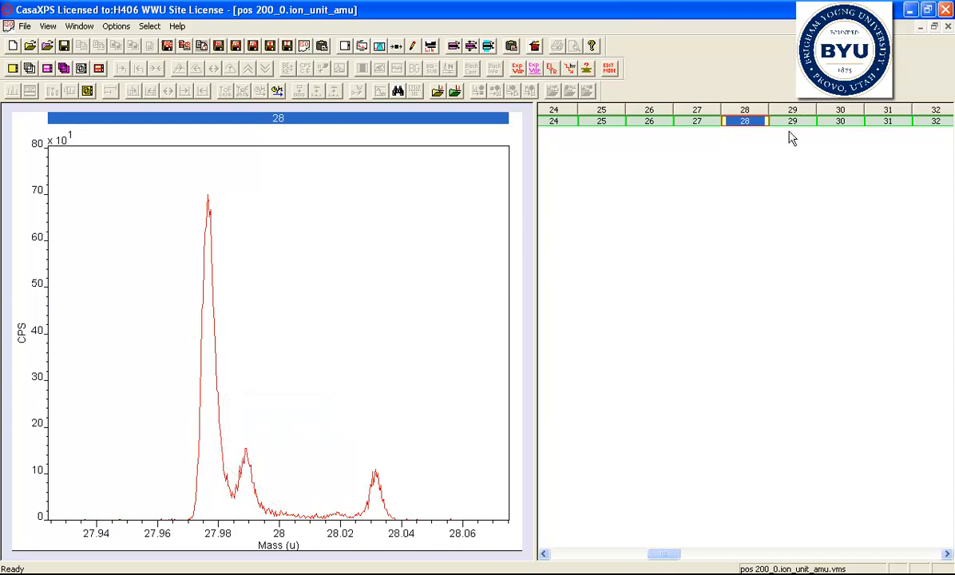
# Display the nominal mass 29 block with peaks near 28.98 and 29.04 u
pyautogui.click(792, 121)
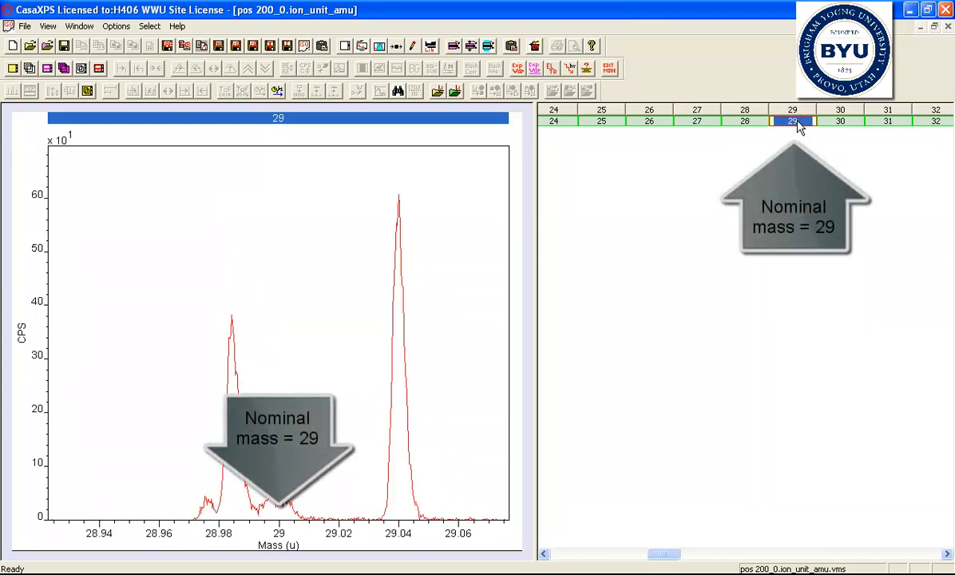